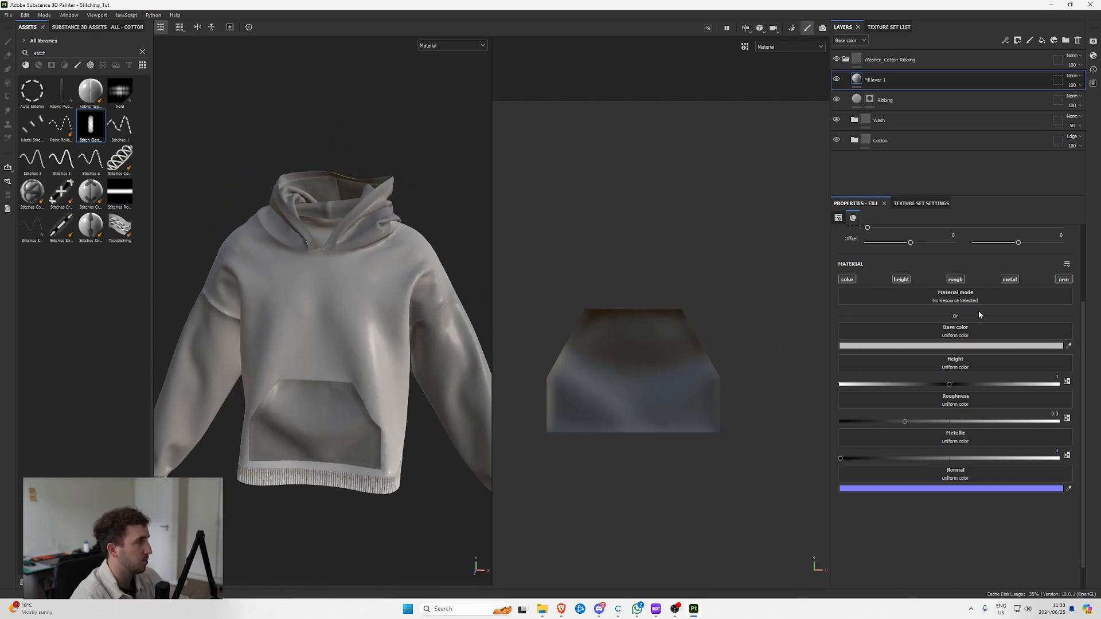
- Add a black mask to Fill layer 1 so the hoodie shows its dark fabric
right_click(873, 79)
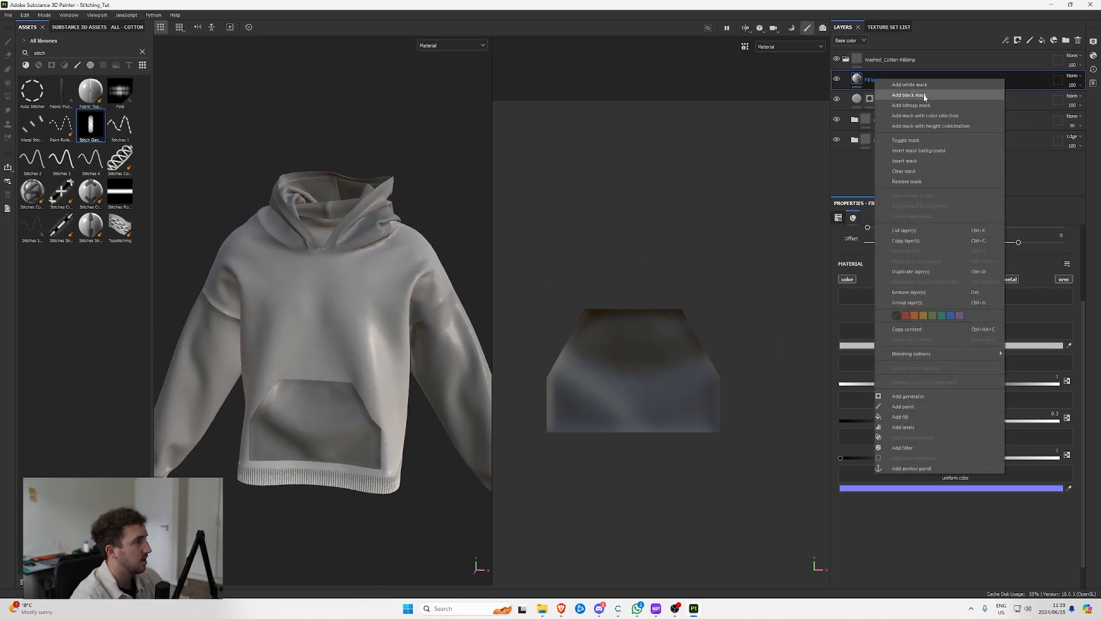
left_click(907, 95)
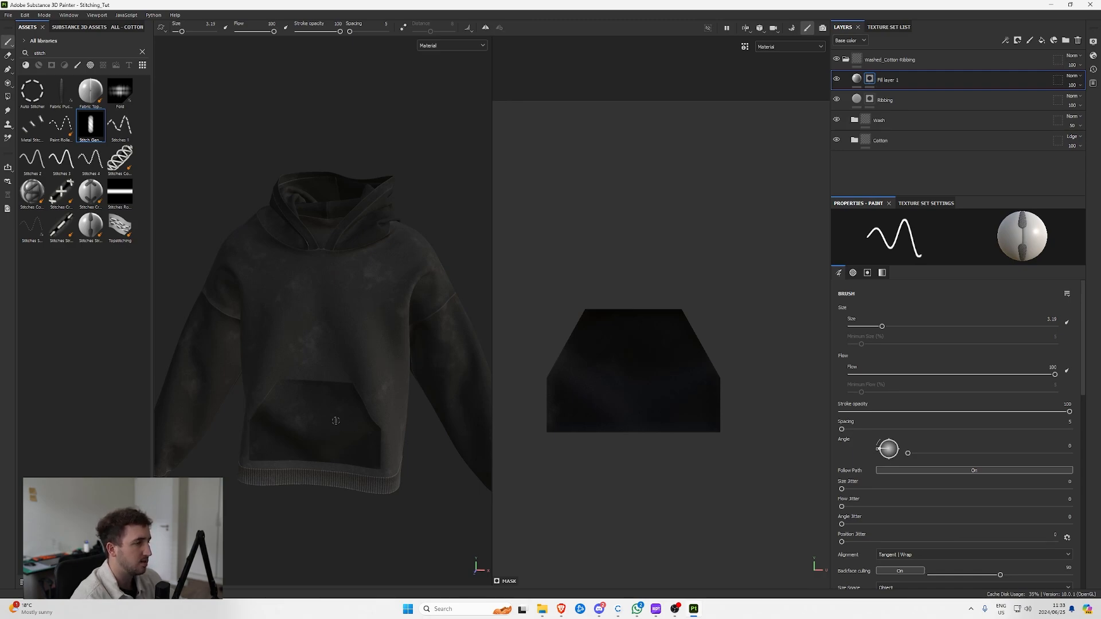
mouse_move(555, 263)
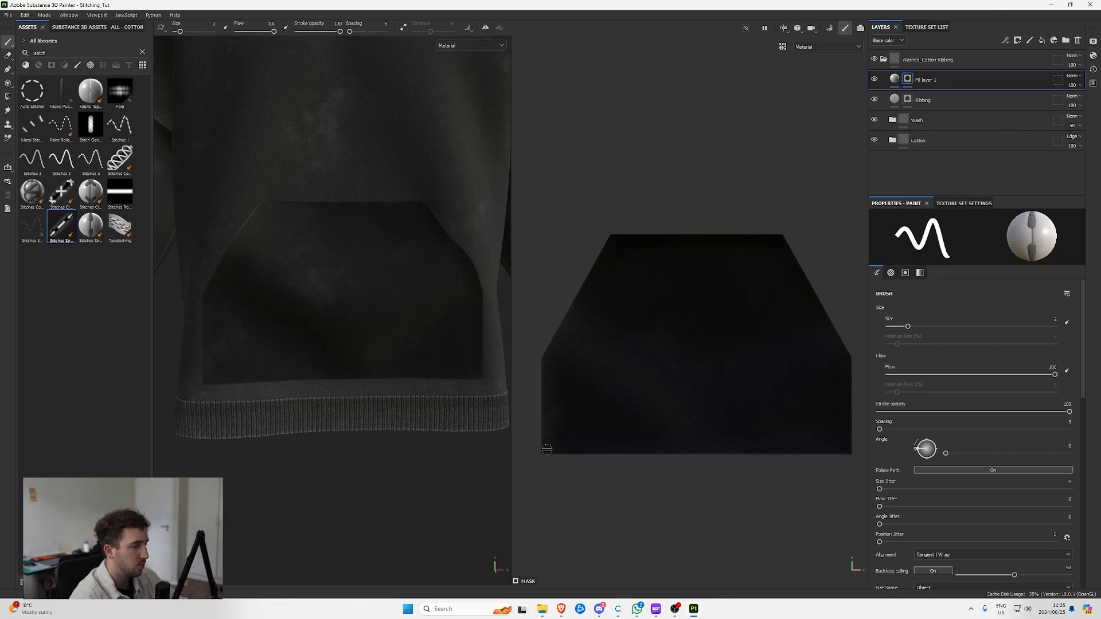
- Paint a dashed stitch line along the pocket edge in the UV view
left_click_drag(546, 449, 846, 449)
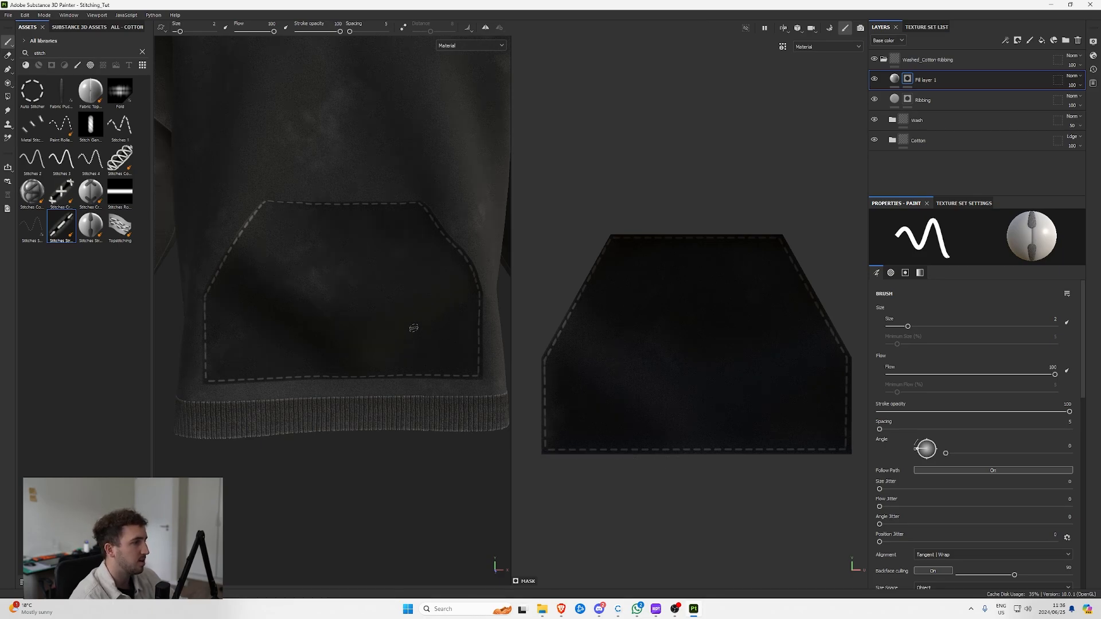
mouse_move(764, 385)
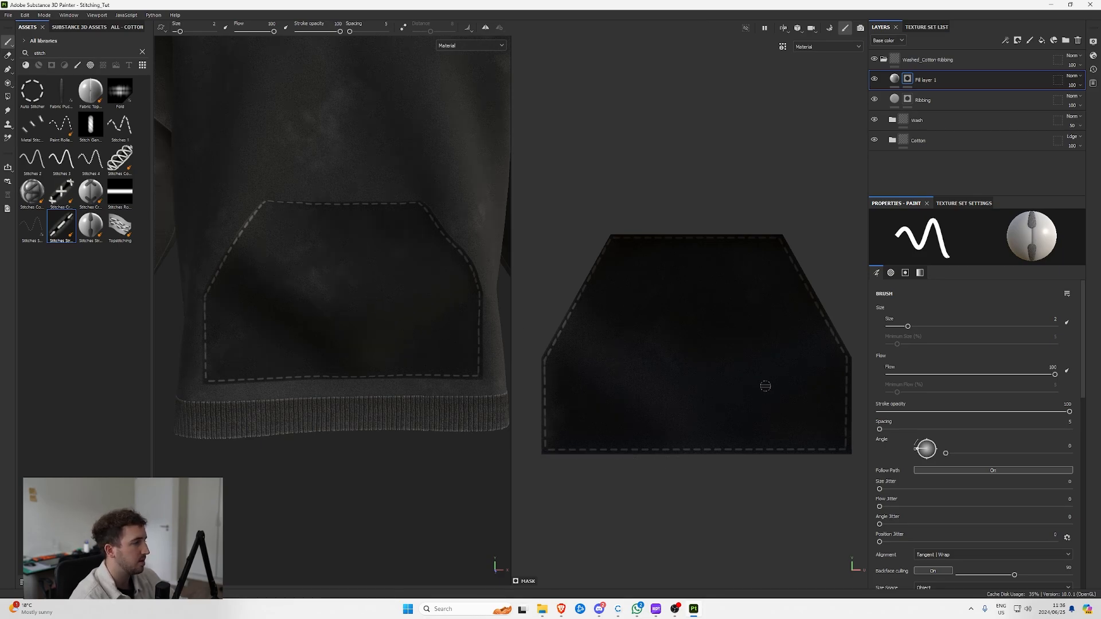
mouse_move(768, 320)
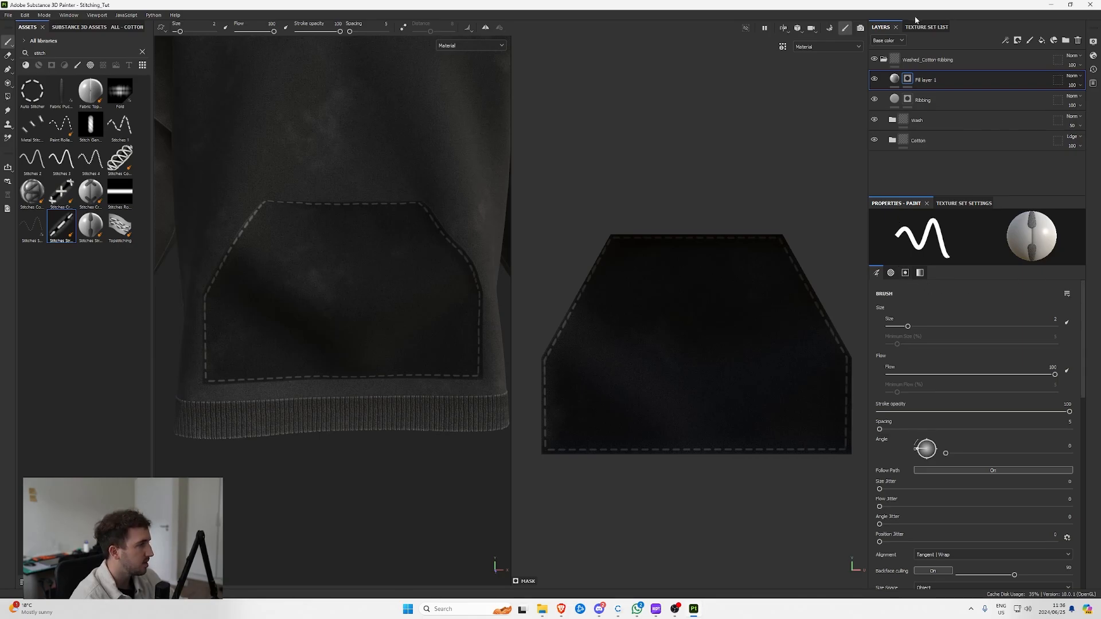
- Try red as the fill layer's base color, then set it back to white
left_click(895, 78)
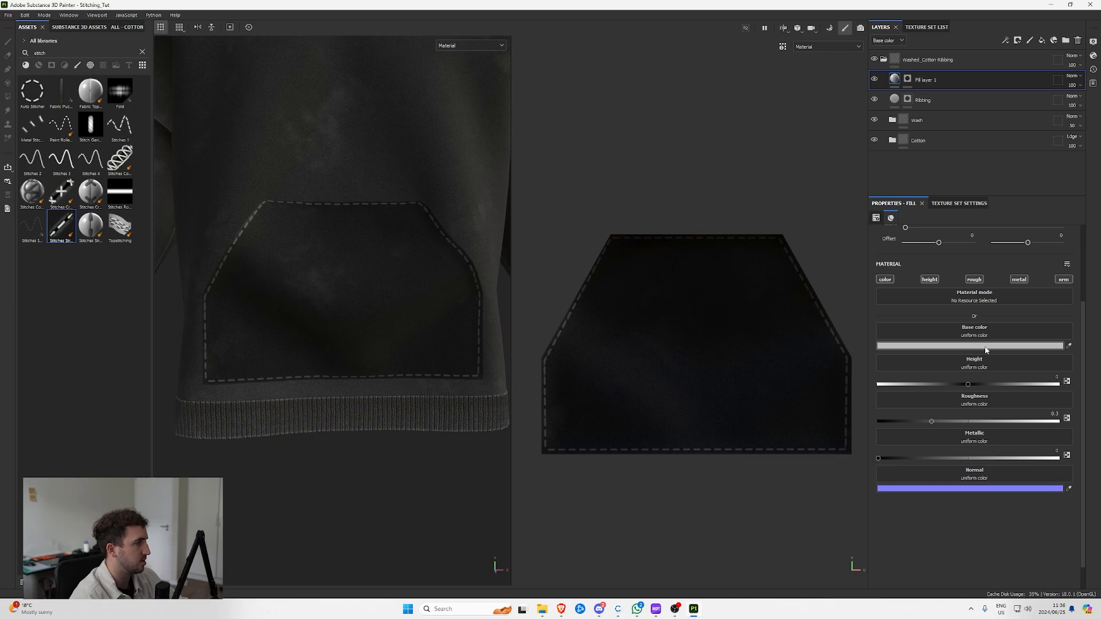
left_click(971, 345)
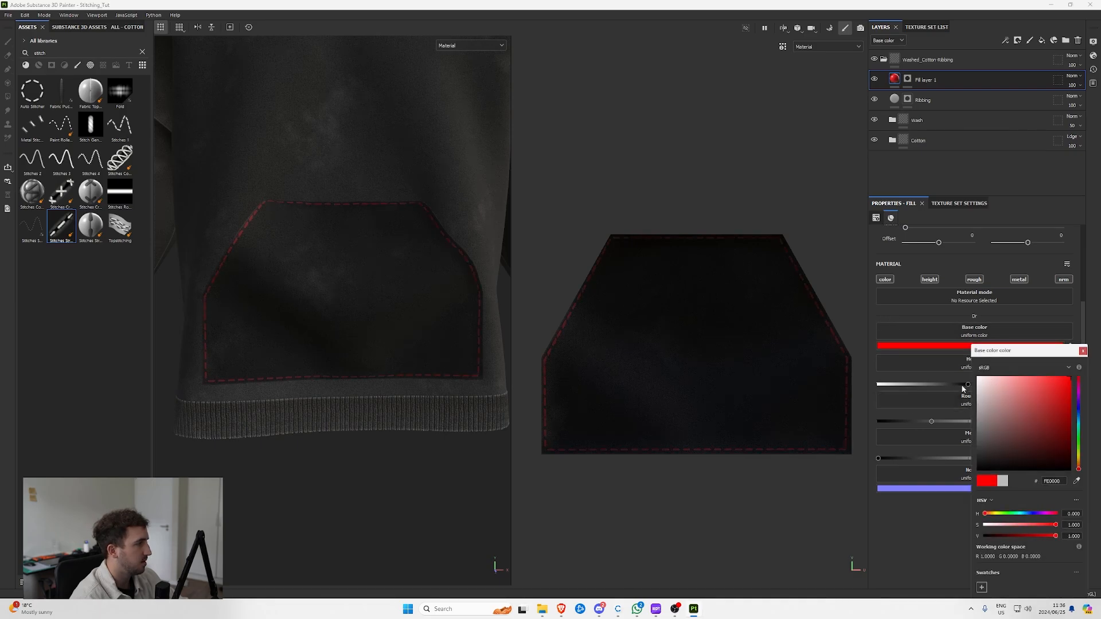
left_click(1083, 350)
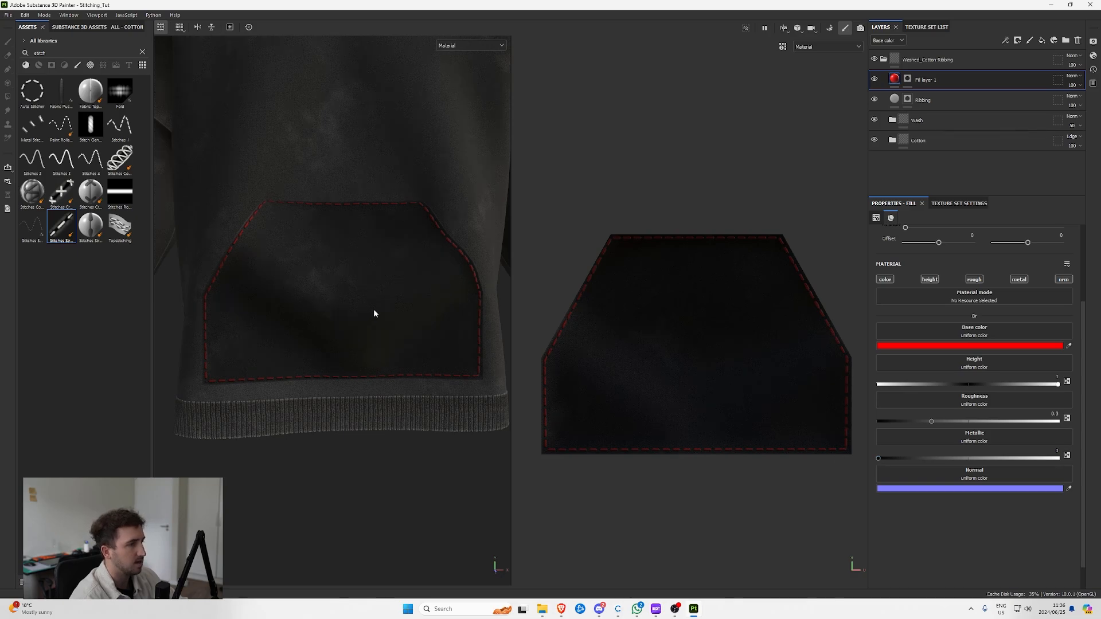
left_click(972, 344)
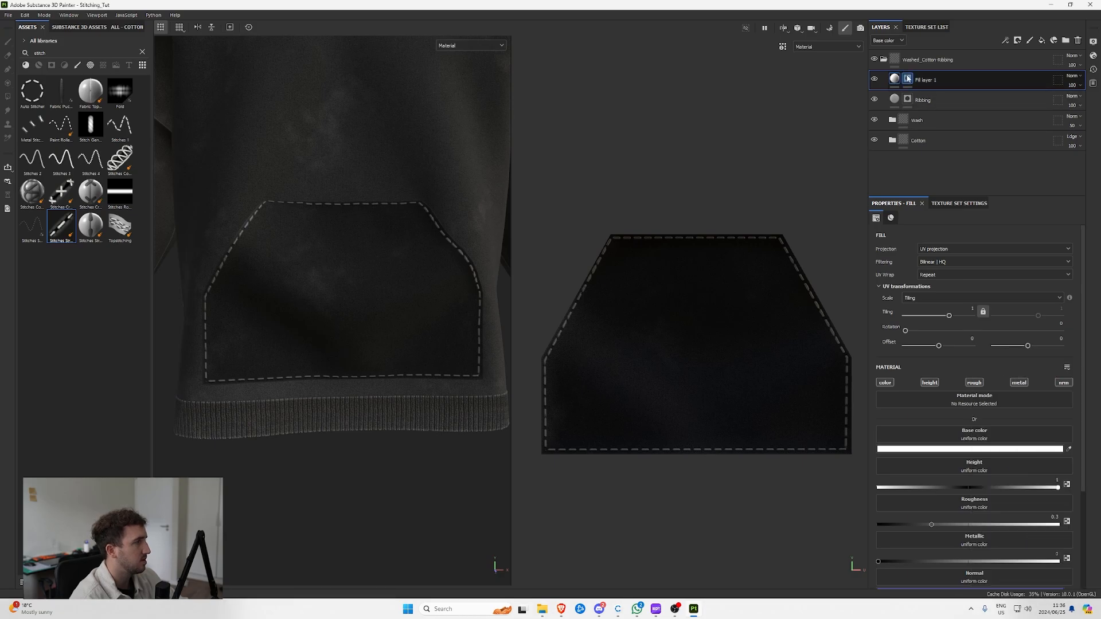
- Reduce the brush size to about 1.14 and paint fine stitches along the sleeve's bottom edge
left_click(907, 79)
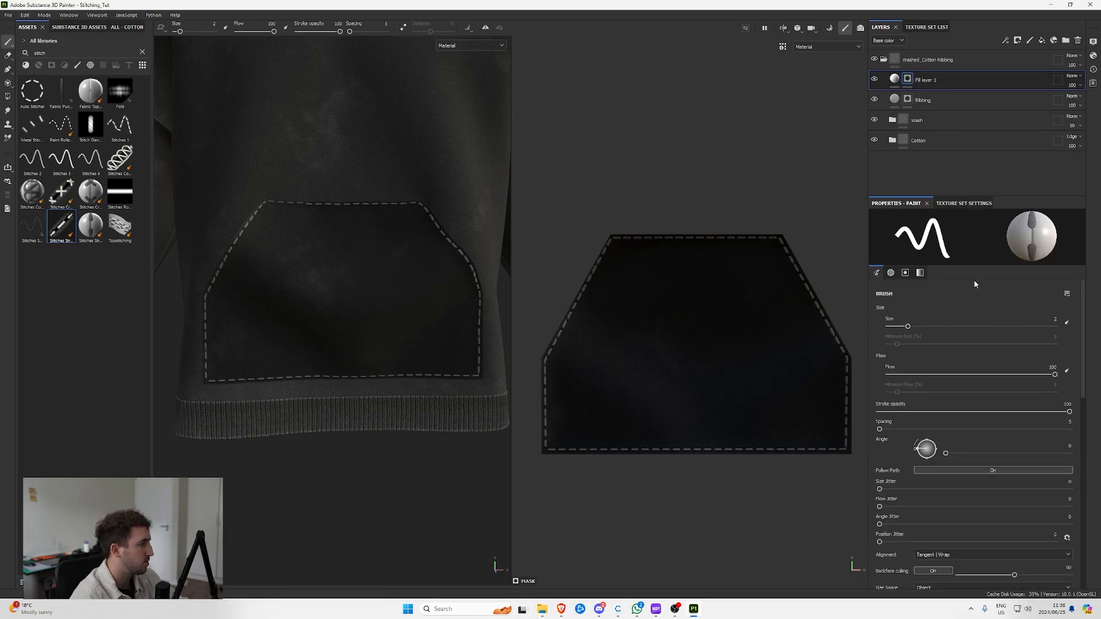
left_click_drag(907, 326, 956, 326)
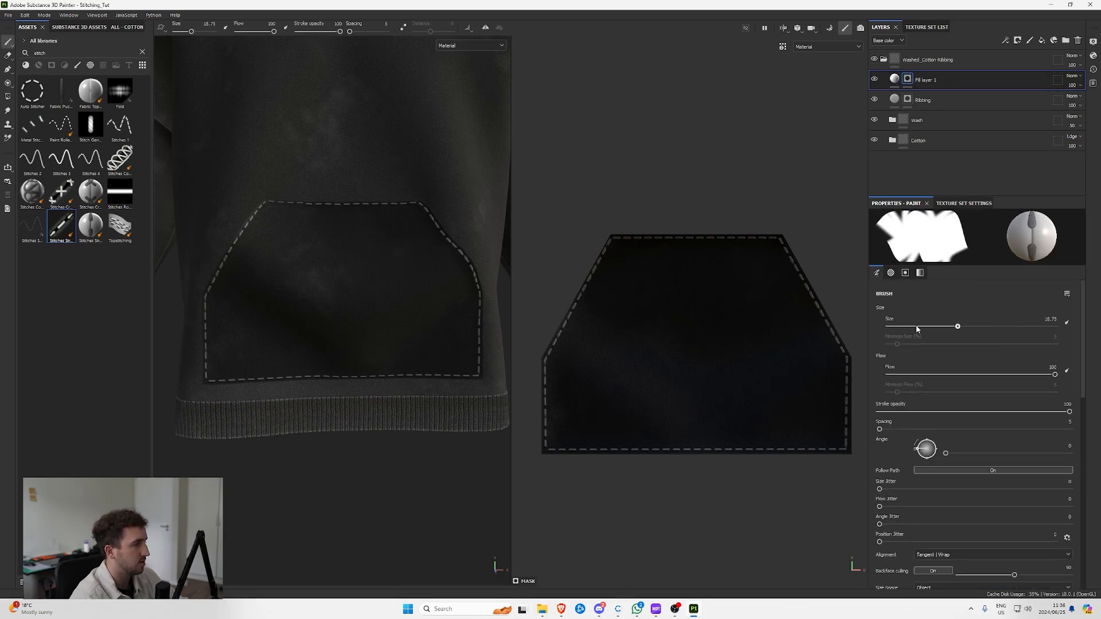
left_click_drag(957, 326, 949, 326)
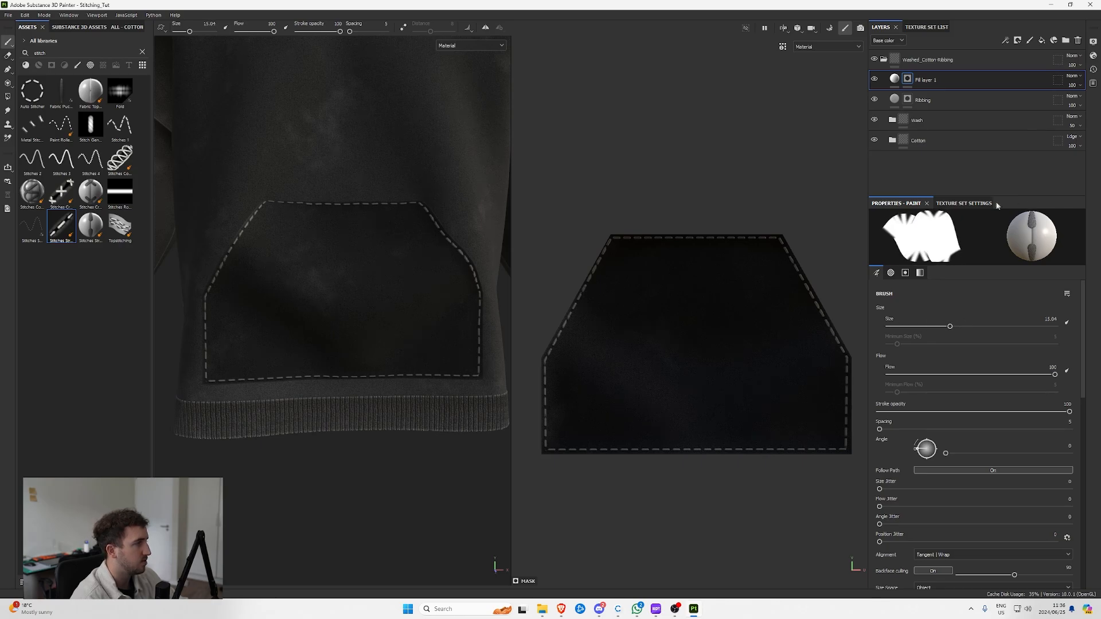
left_click_drag(632, 340, 716, 335)
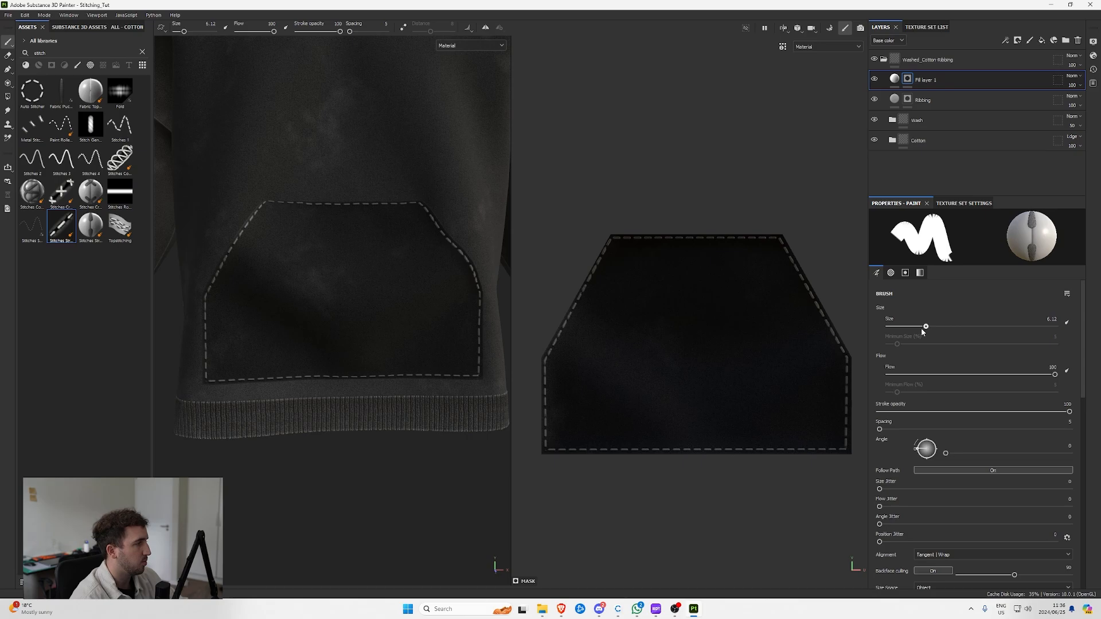
left_click_drag(926, 326, 901, 326)
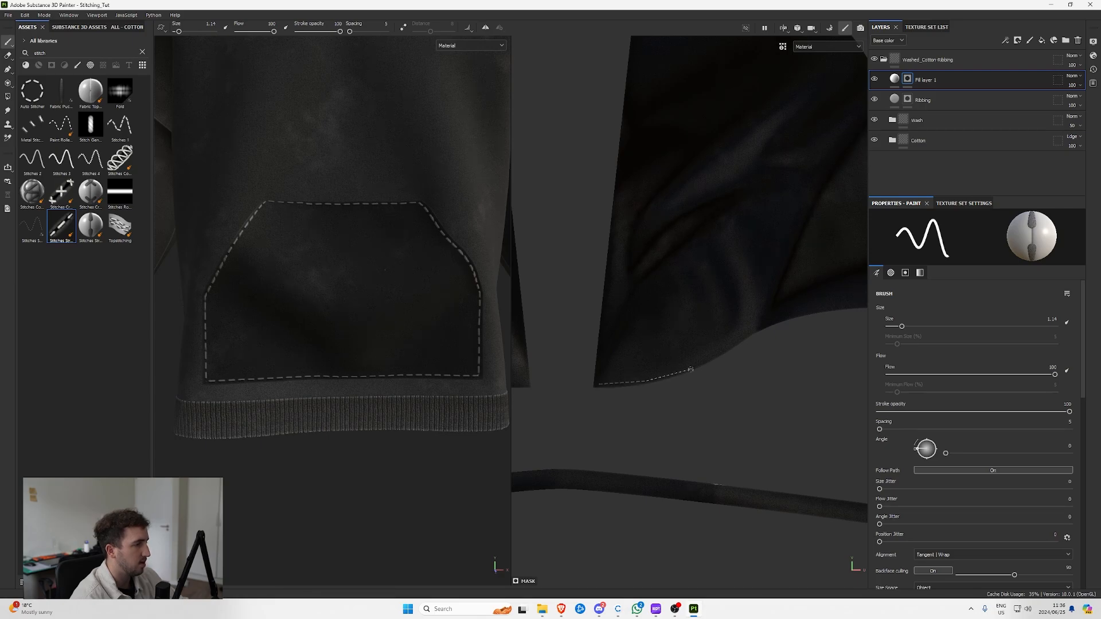
left_click_drag(688, 368, 828, 309)
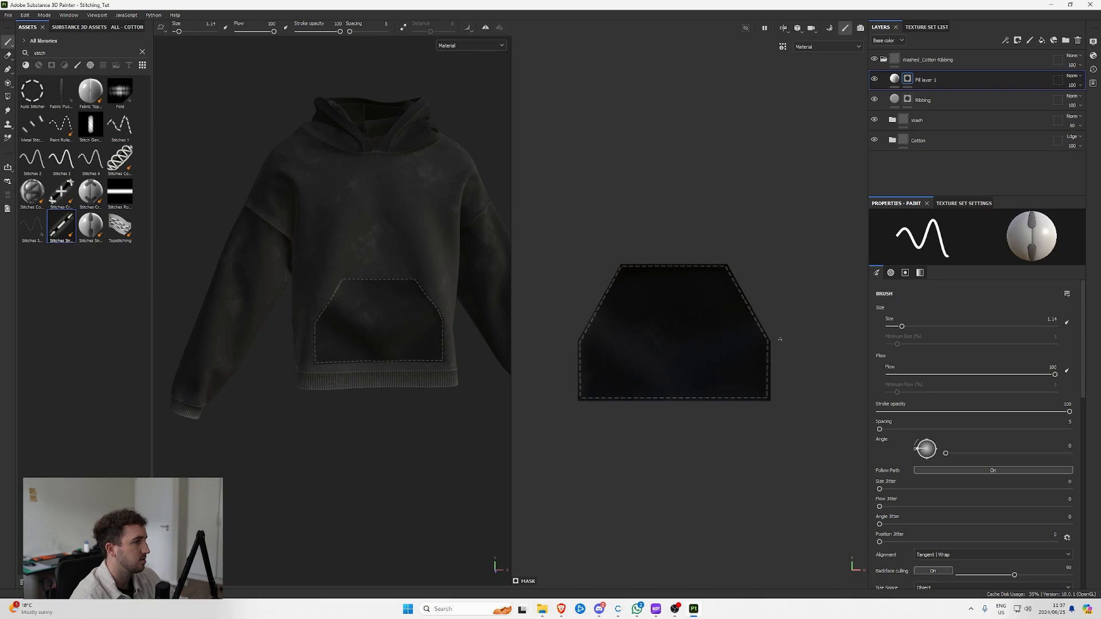
- Switch to a different stitch brush preset and trace a stitch path around the sleeve cuff
double_click(925, 79)
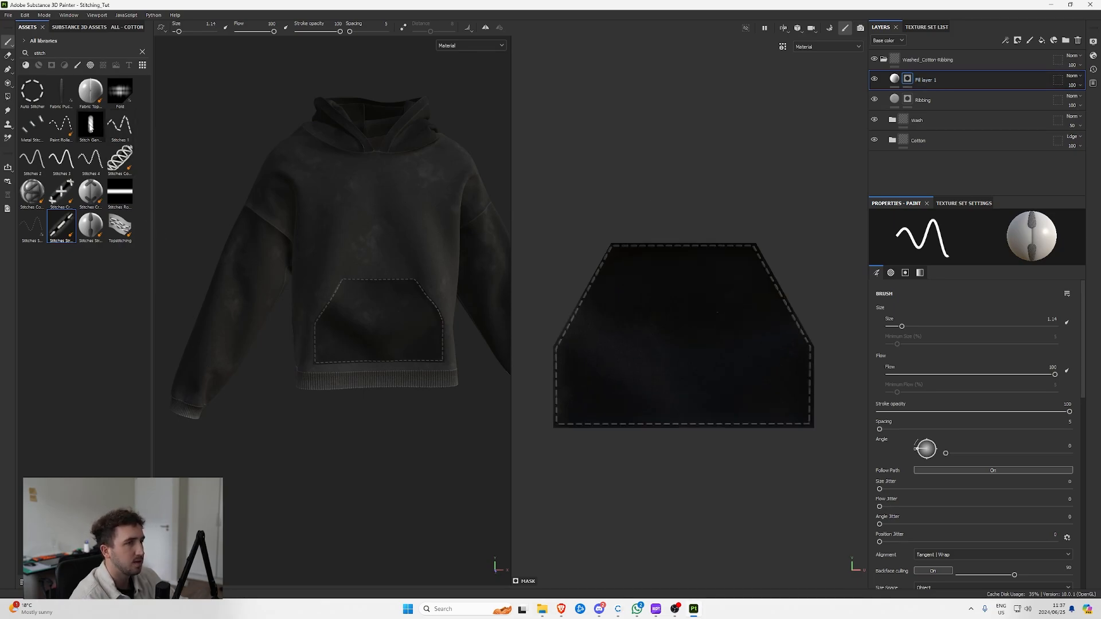
left_click(90, 125)
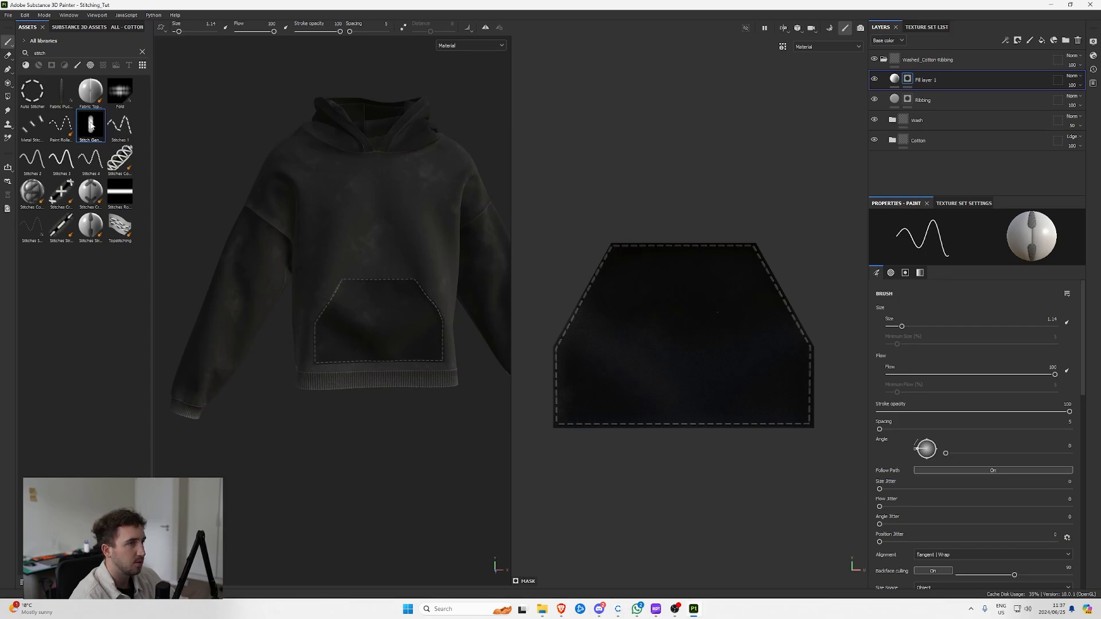
mouse_move(7, 70)
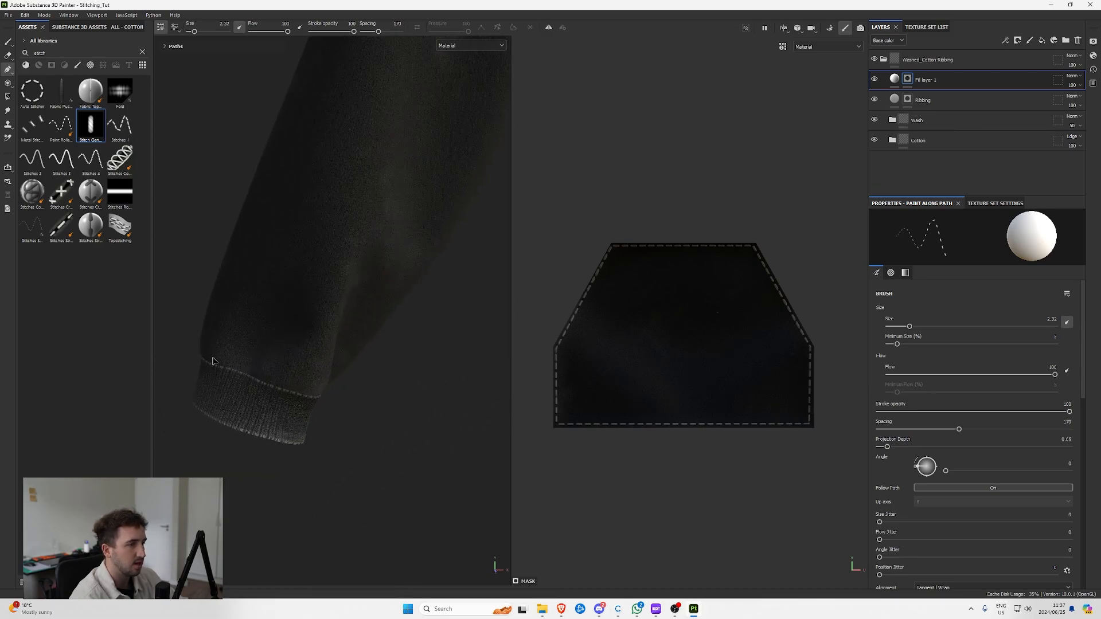
left_click_drag(211, 357, 316, 391)
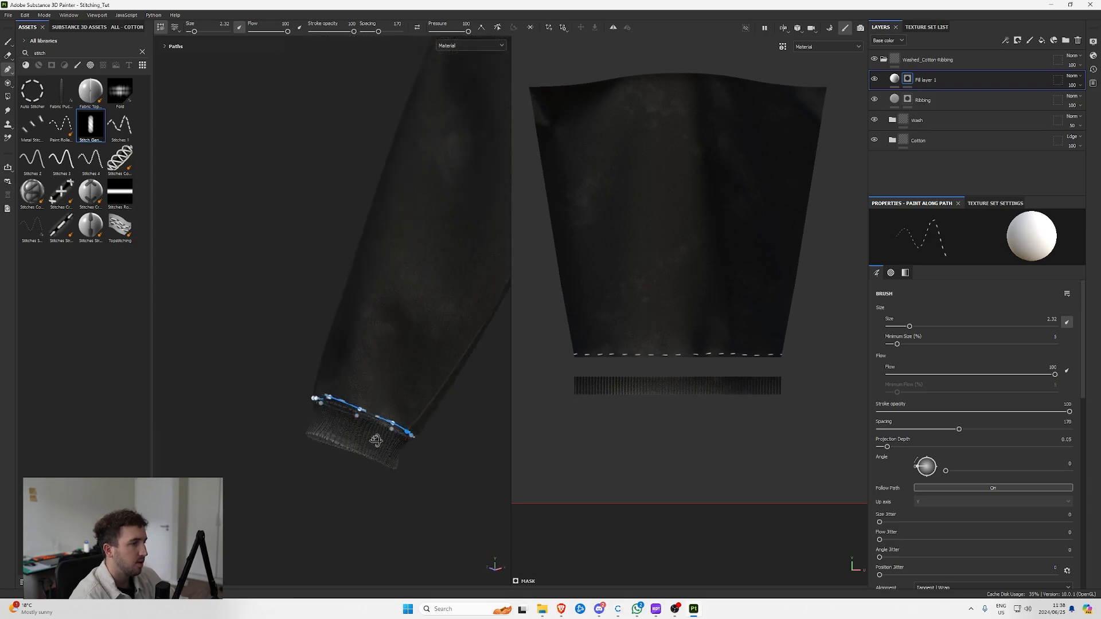
- Test larger stitch sizes, then keep them small with Spacing lowered to about 68
left_click_drag(909, 326, 942, 326)
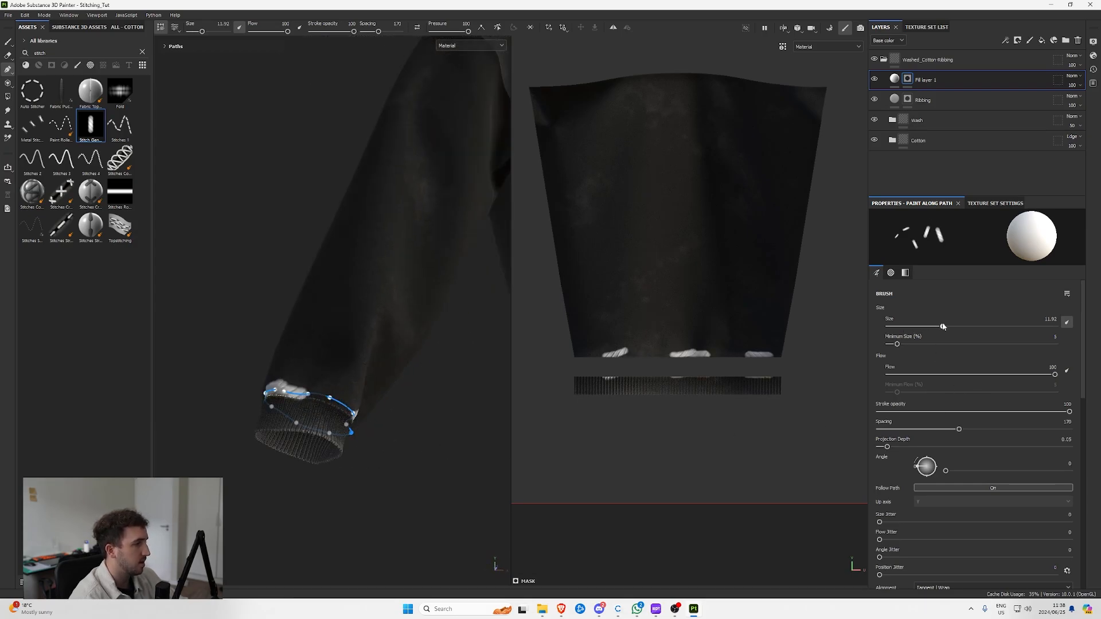
left_click_drag(943, 326, 913, 328)
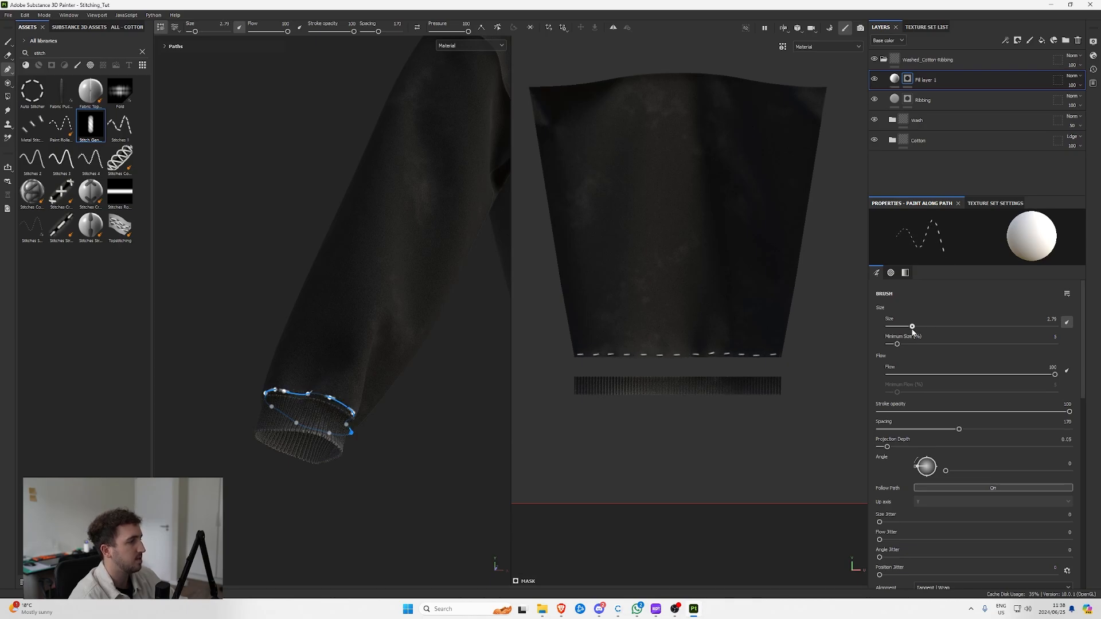
left_click_drag(912, 326, 909, 326)
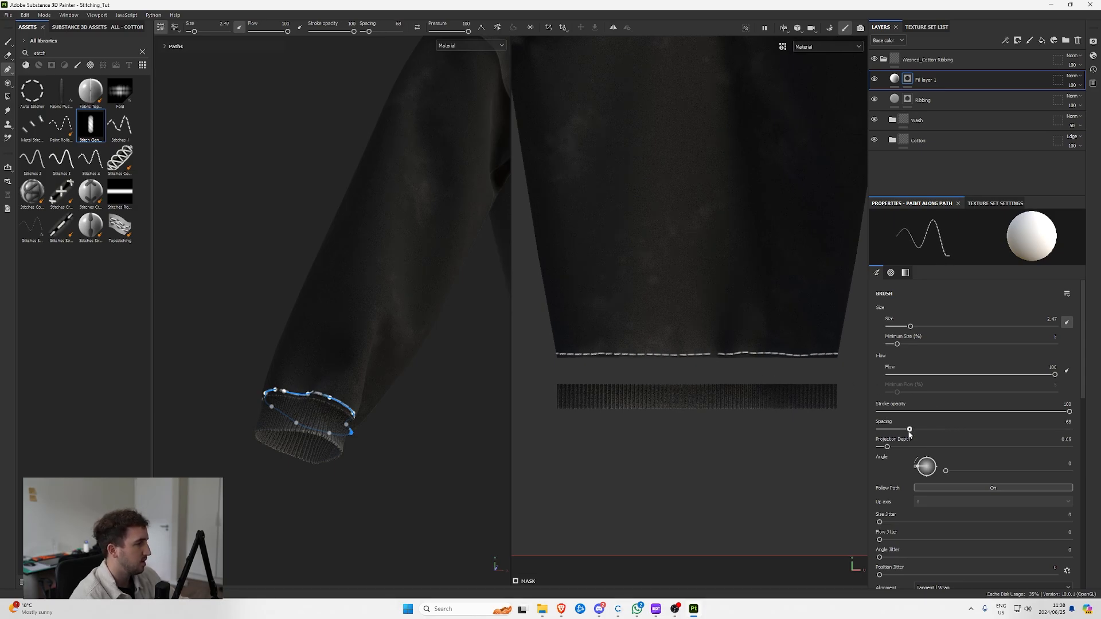
- Raise stitch Spacing to about 113, test Angle rotations and toggle Follow Path off and on
left_click_drag(910, 428, 926, 428)
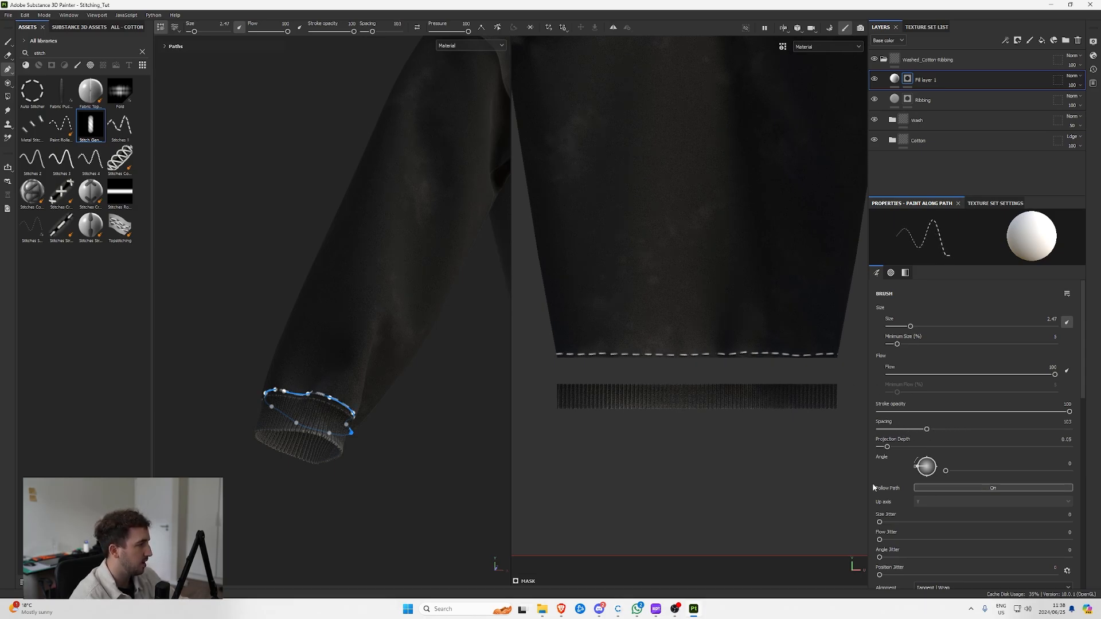
left_click_drag(945, 472, 975, 471)
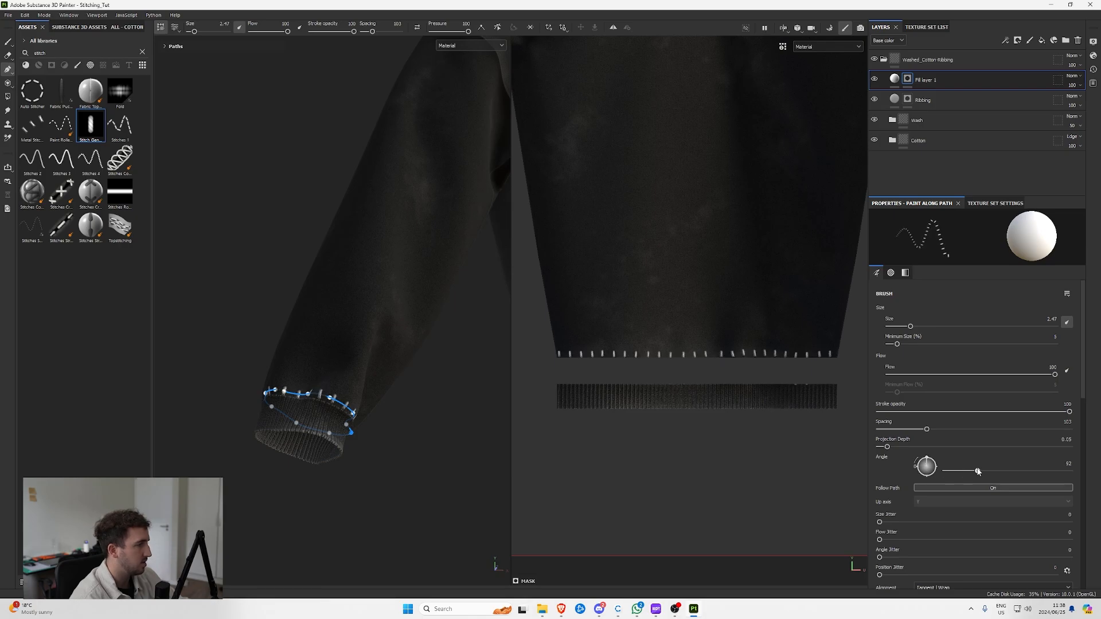
left_click_drag(975, 472, 945, 470)
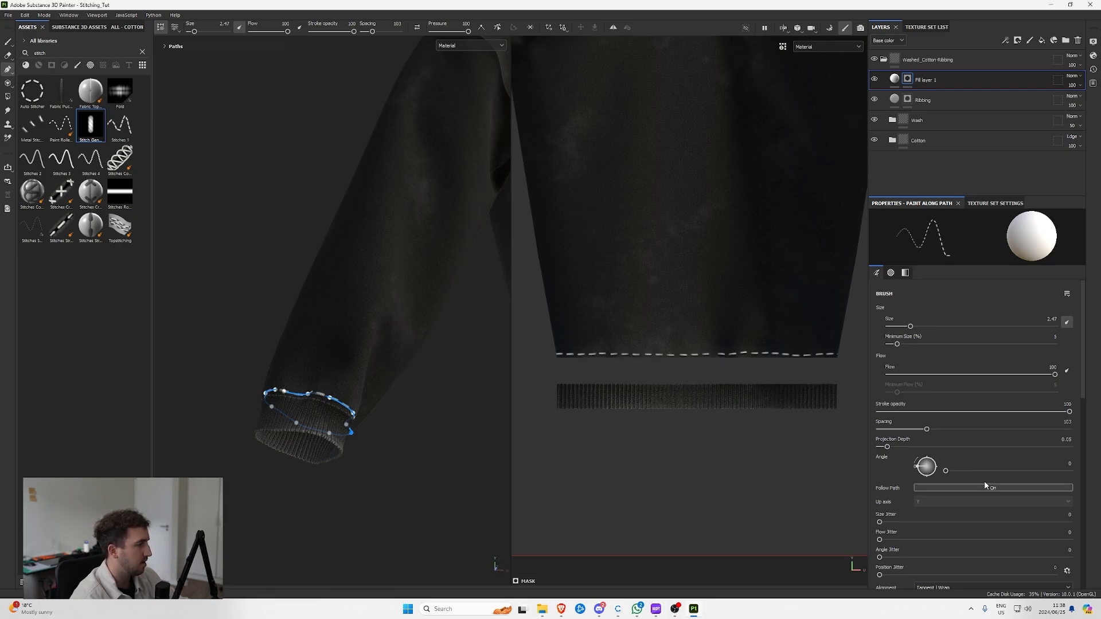
left_click(992, 488)
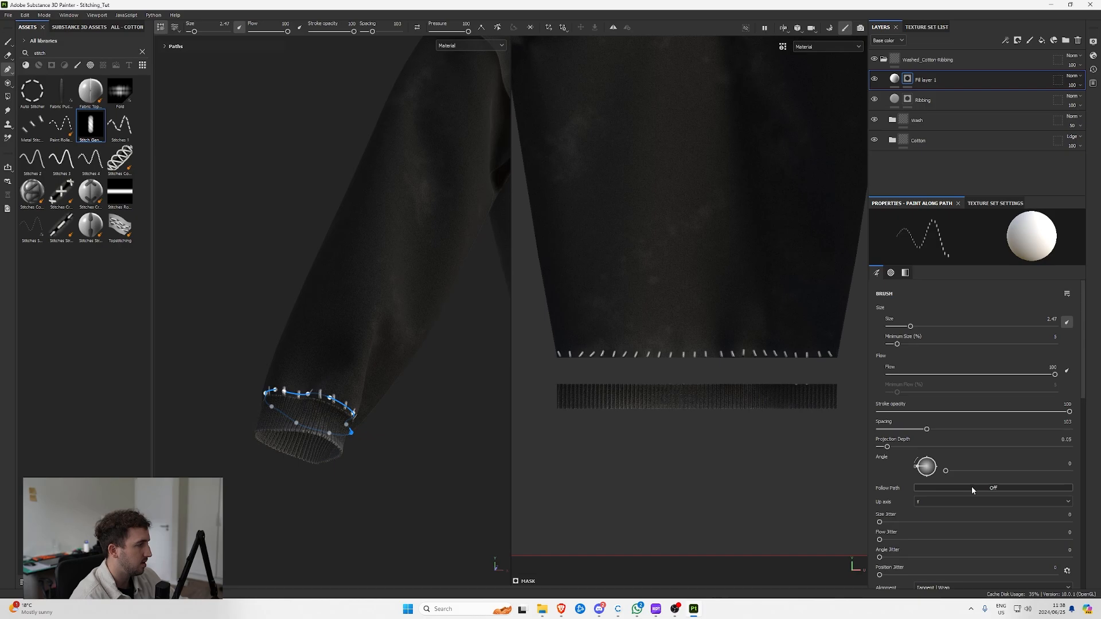
left_click(991, 488)
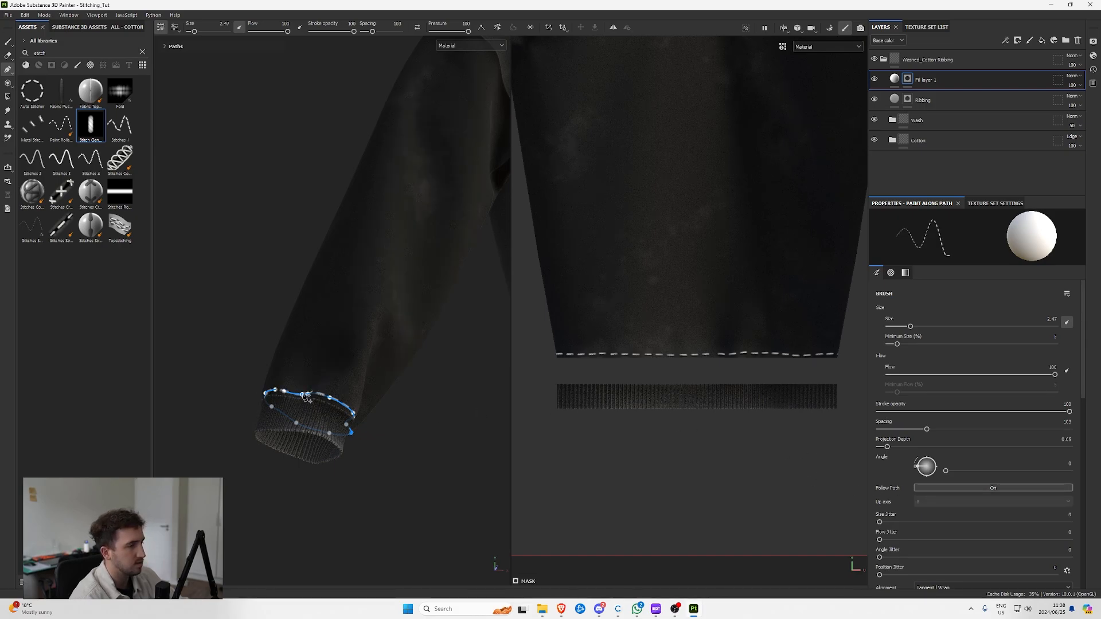
left_click_drag(944, 470, 988, 471)
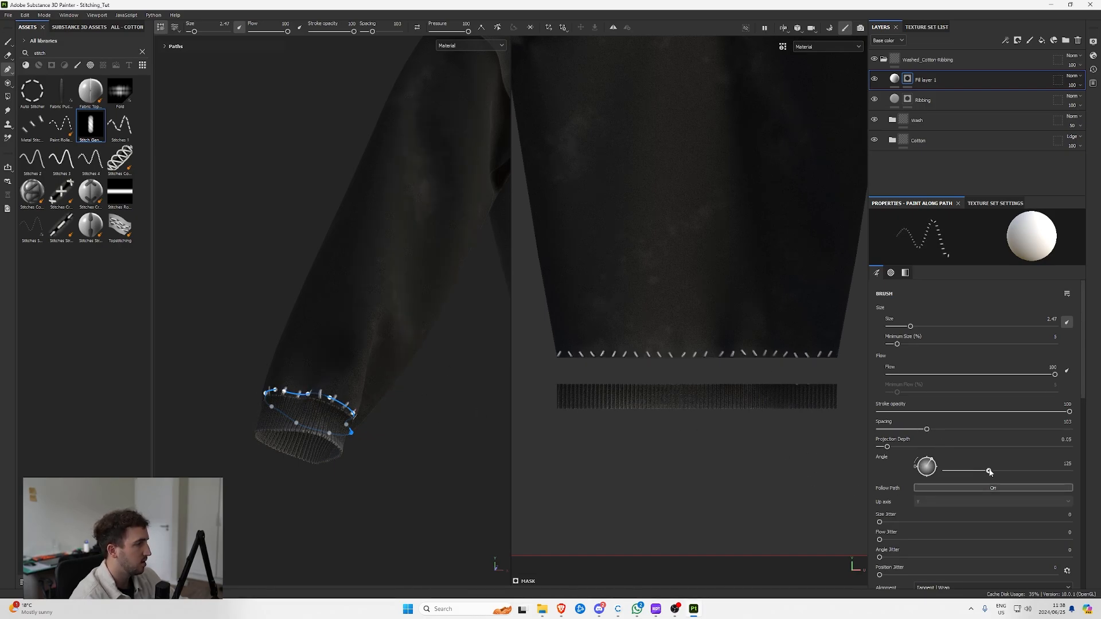
left_click_drag(988, 472, 963, 471)
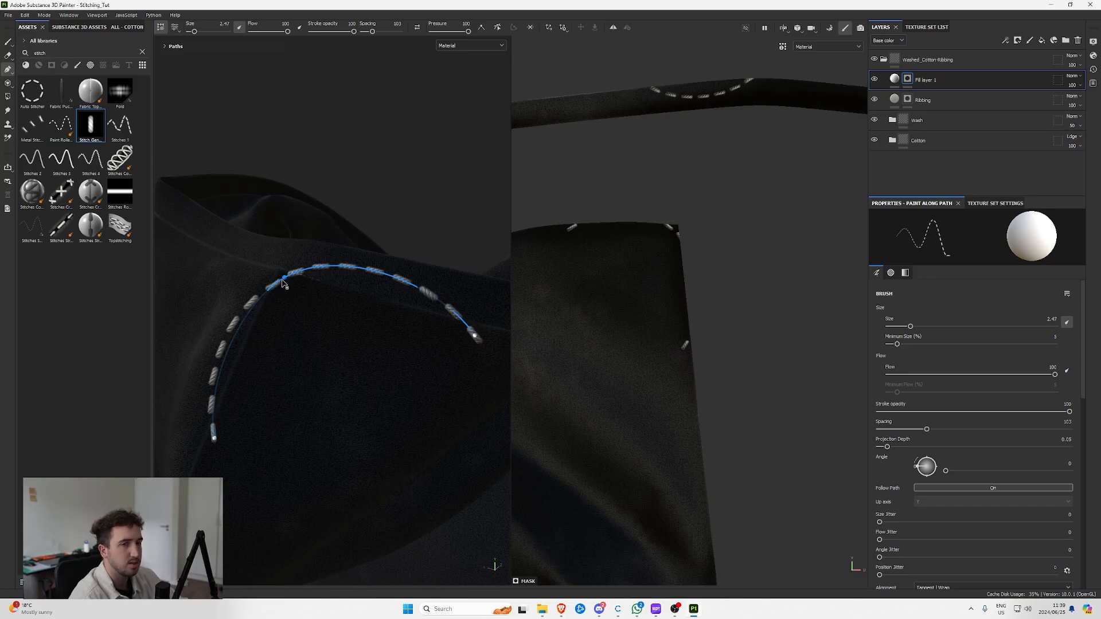
mouse_move(482, 27)
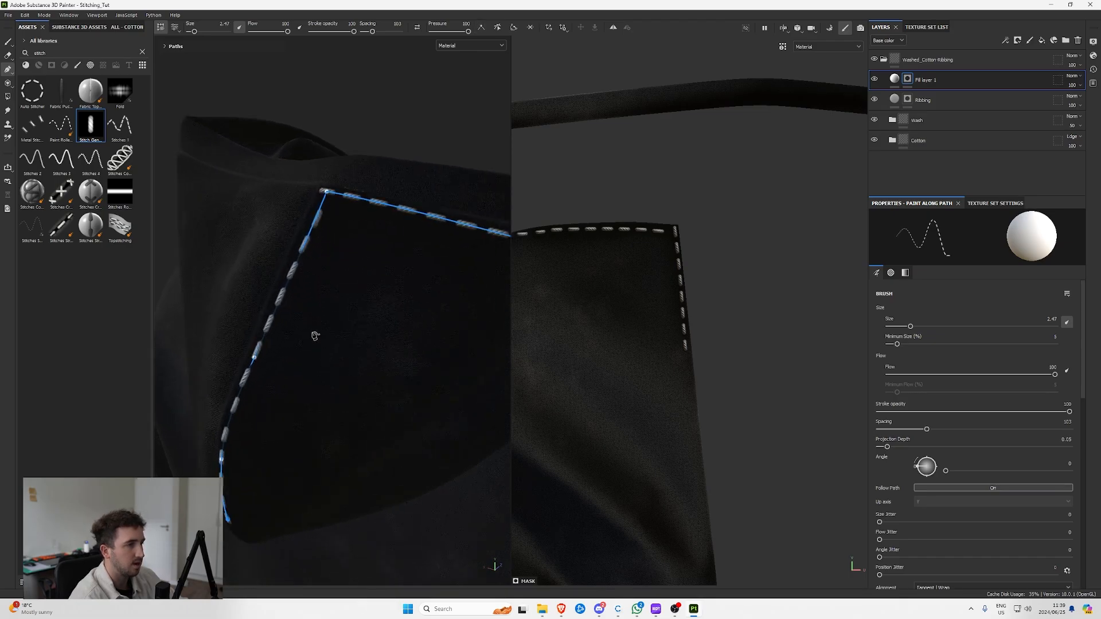
- Set the pocket stitch Angle to about 89 and reduce Spacing to pack them closer
left_click_drag(316, 335, 341, 326)
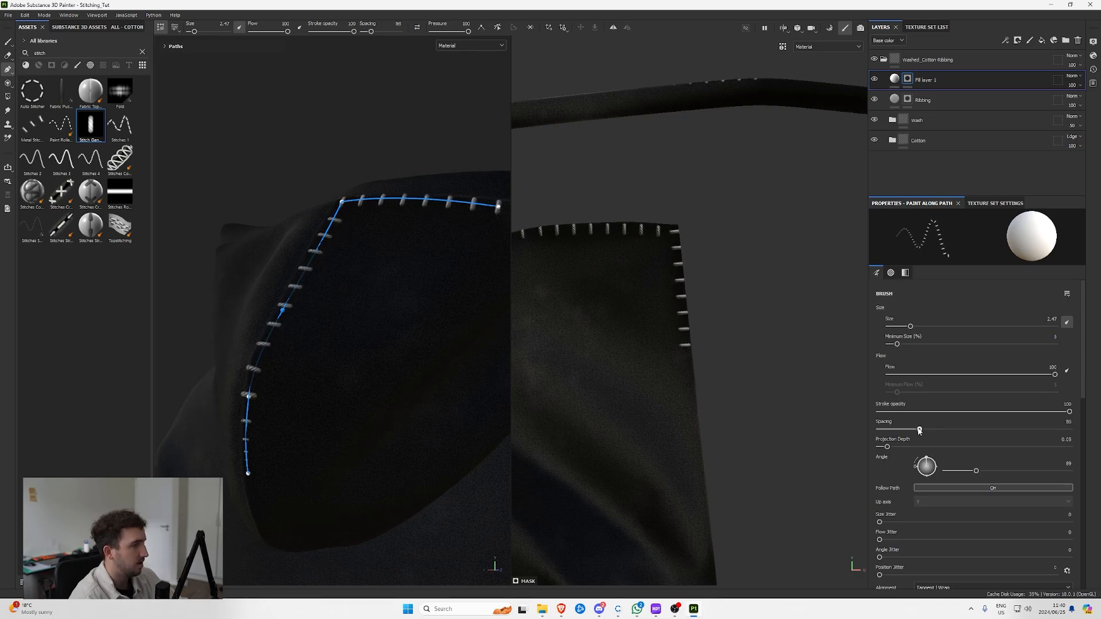
left_click_drag(918, 429, 887, 429)
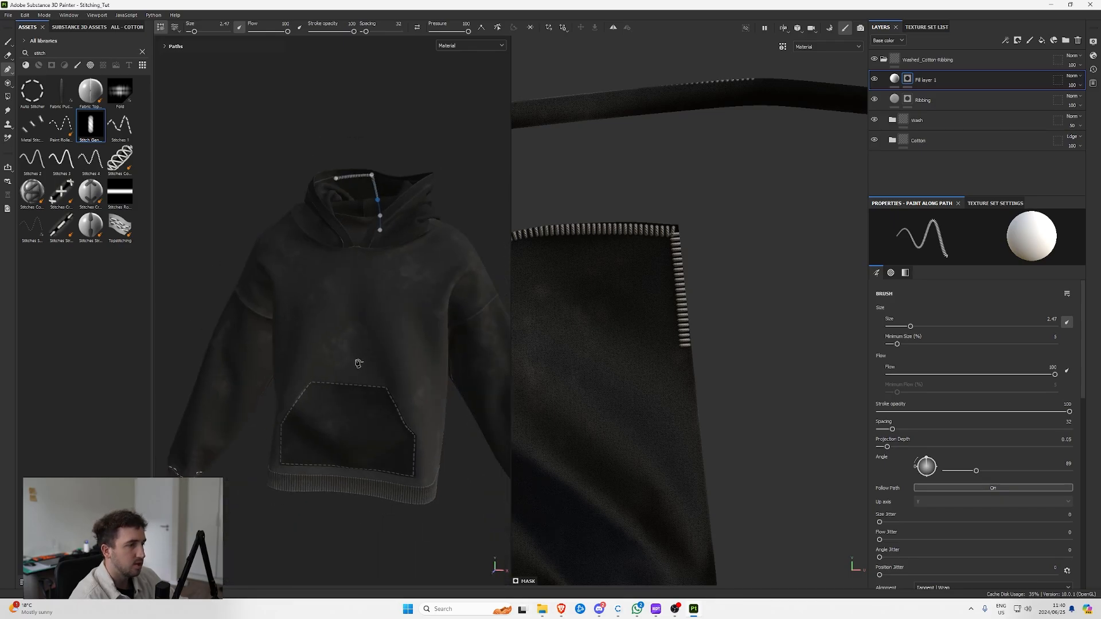
mouse_move(349, 372)
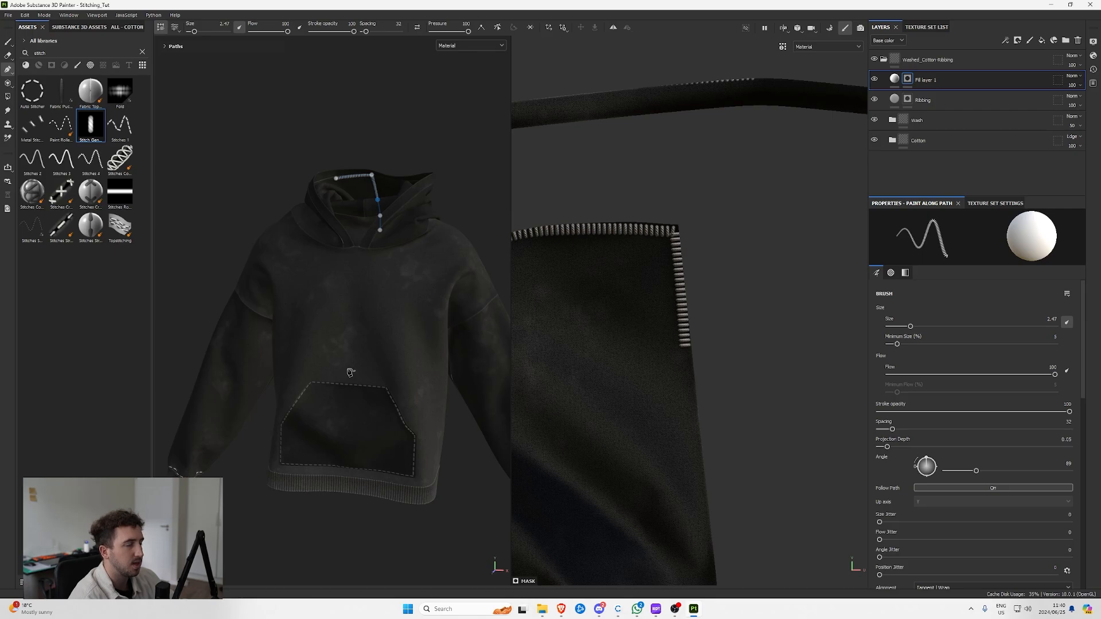
mouse_move(353, 337)
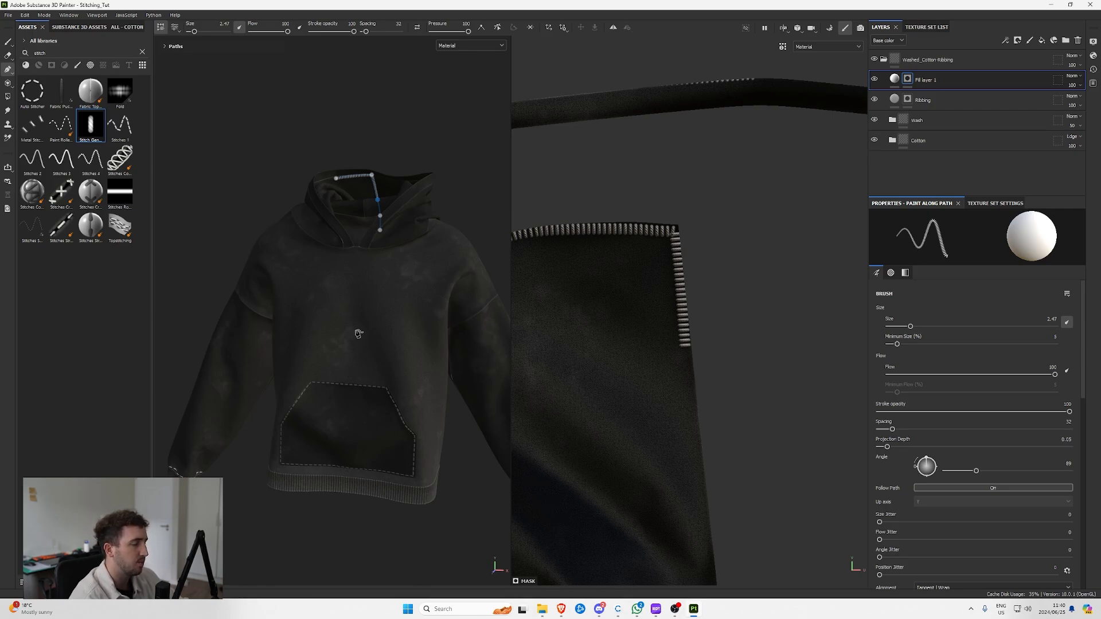
mouse_move(395, 331)
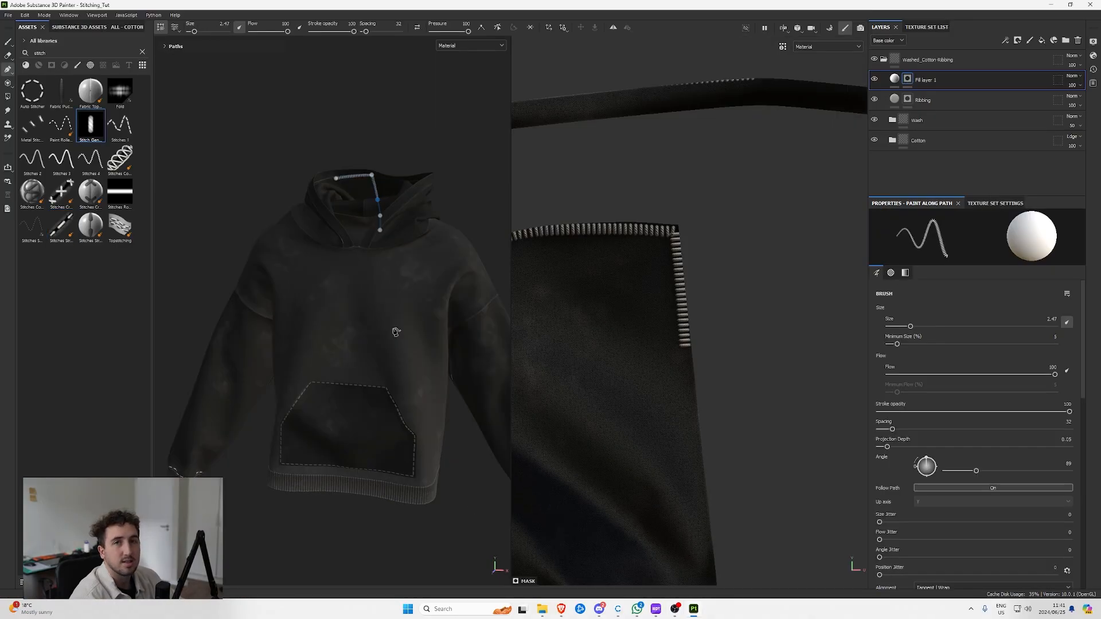